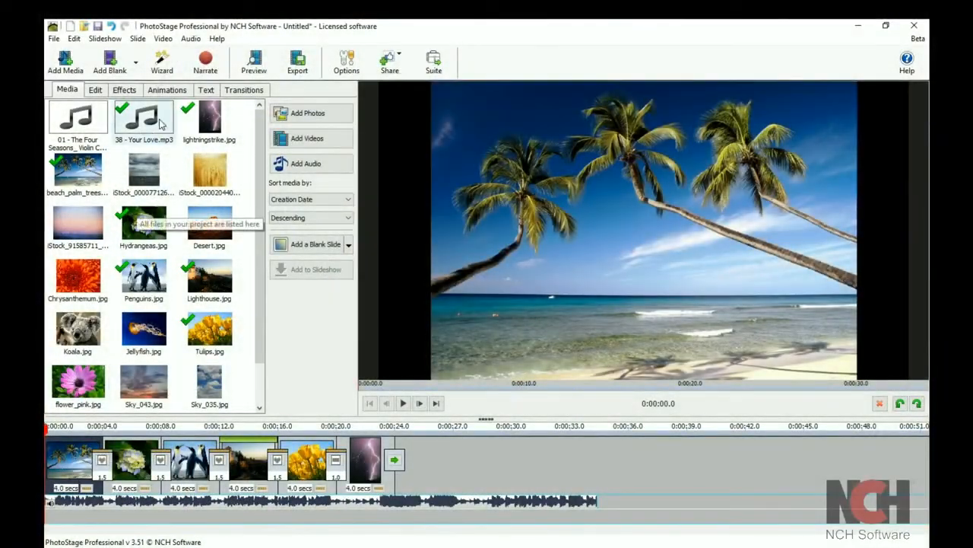
Show the text overlay presets for the beach photo
left_click(206, 89)
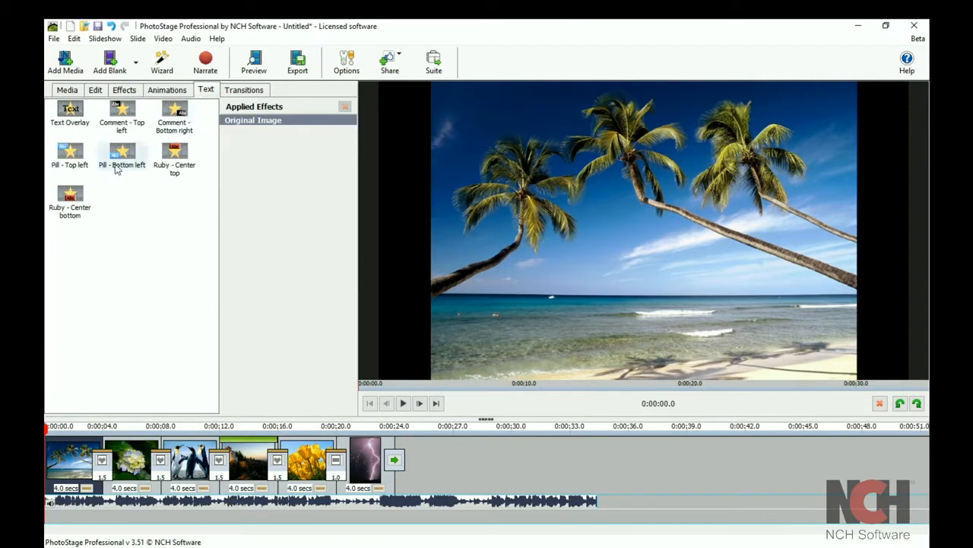
Apply the Beach Vacation text preset and switch it to Comment - Bottom right style
double_click(69, 201)
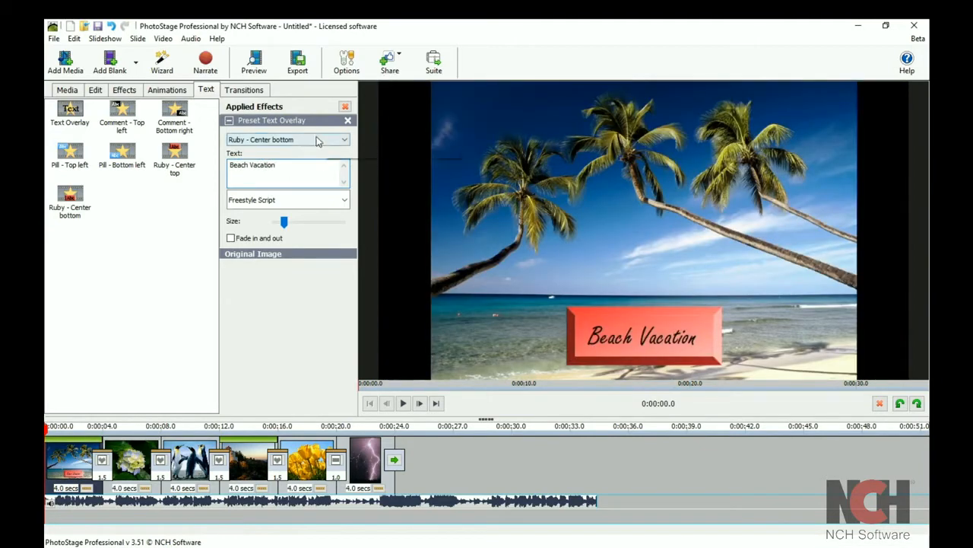
left_click(344, 139)
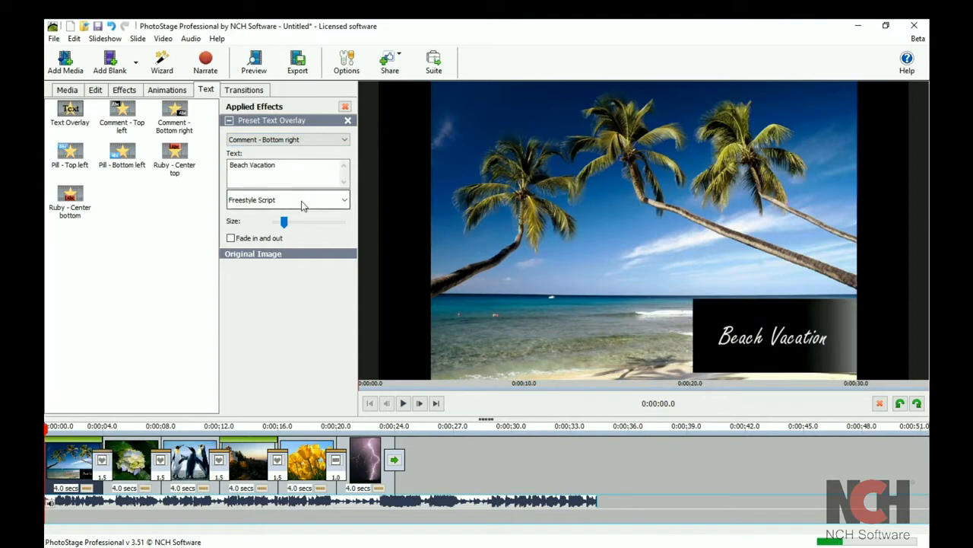
Set the caption to Harlow Solid Italic, reduce its size, and enable fade in and out
left_click(287, 199)
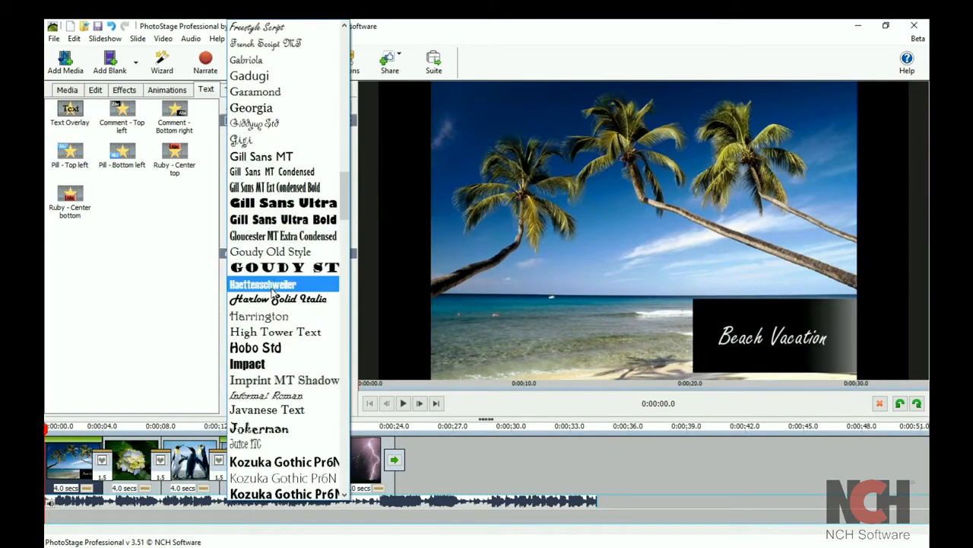
left_click(277, 298)
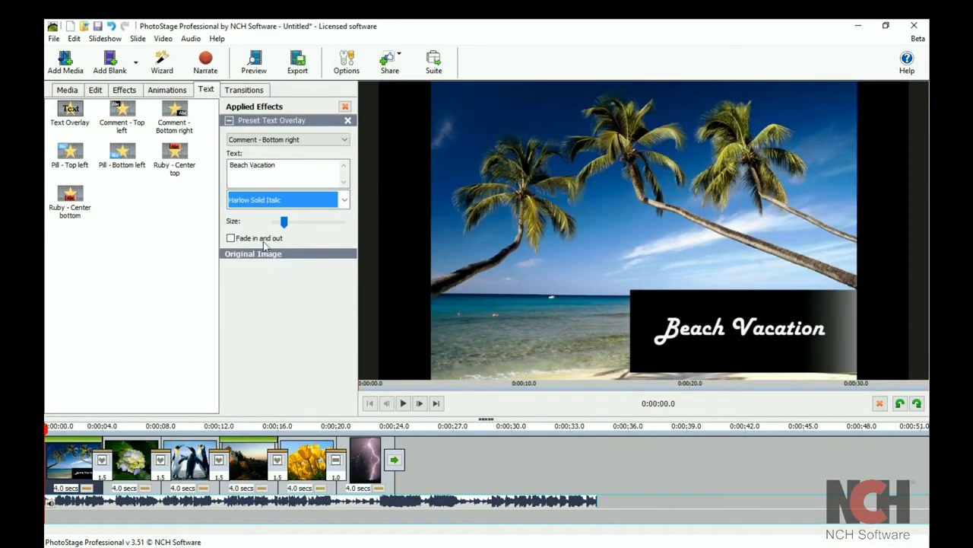
left_click_drag(285, 222, 279, 221)
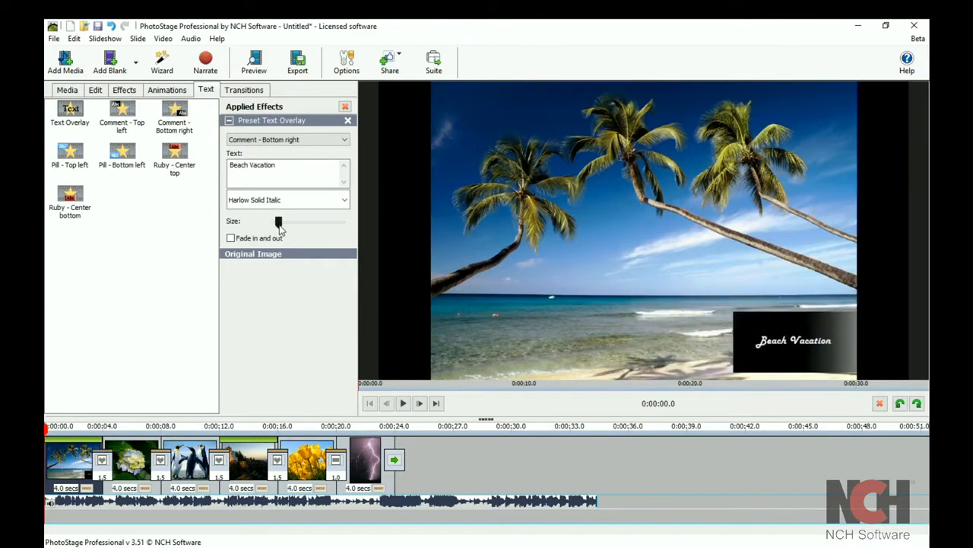
left_click(231, 238)
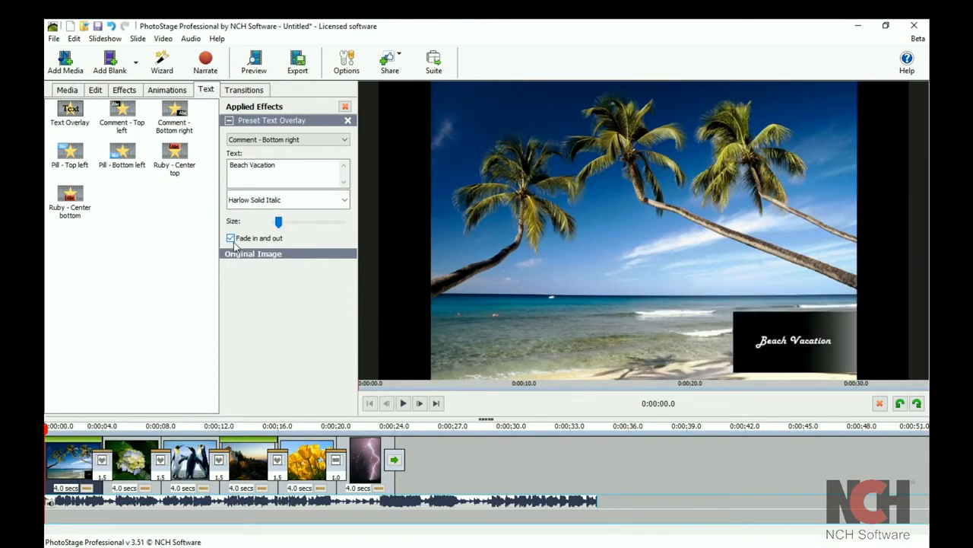
left_click(230, 238)
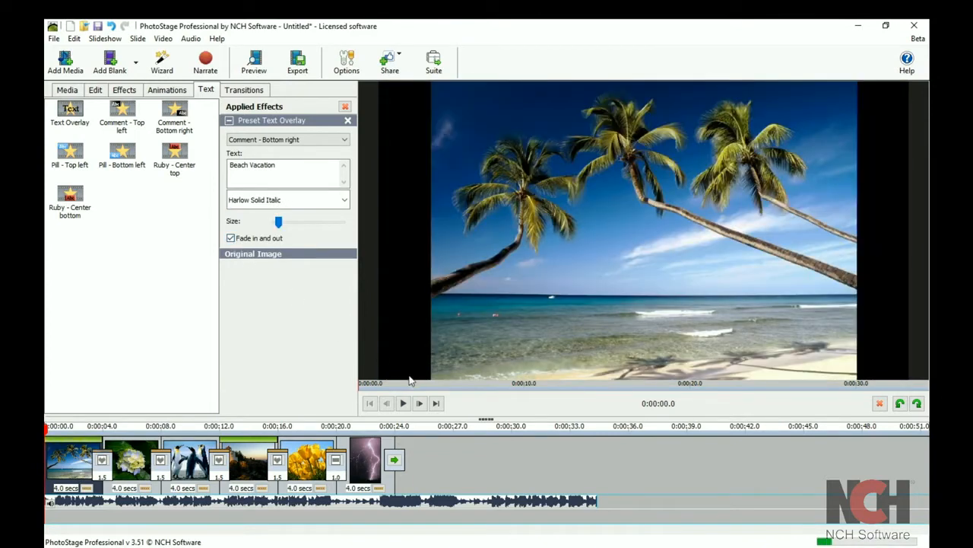
Add a 'Flowers in the sunshine!' Arial text overlay to the yellow tulips slide
left_click(402, 403)
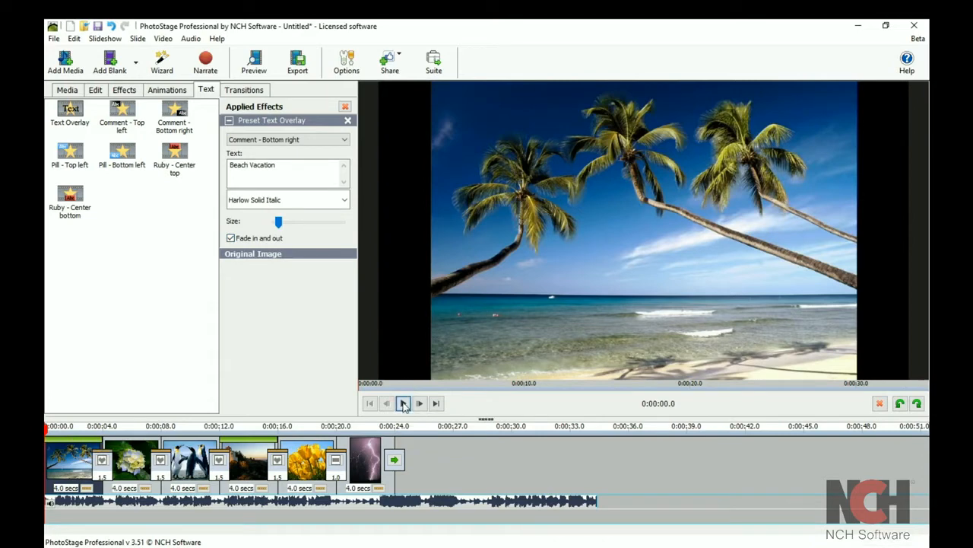
left_click(404, 403)
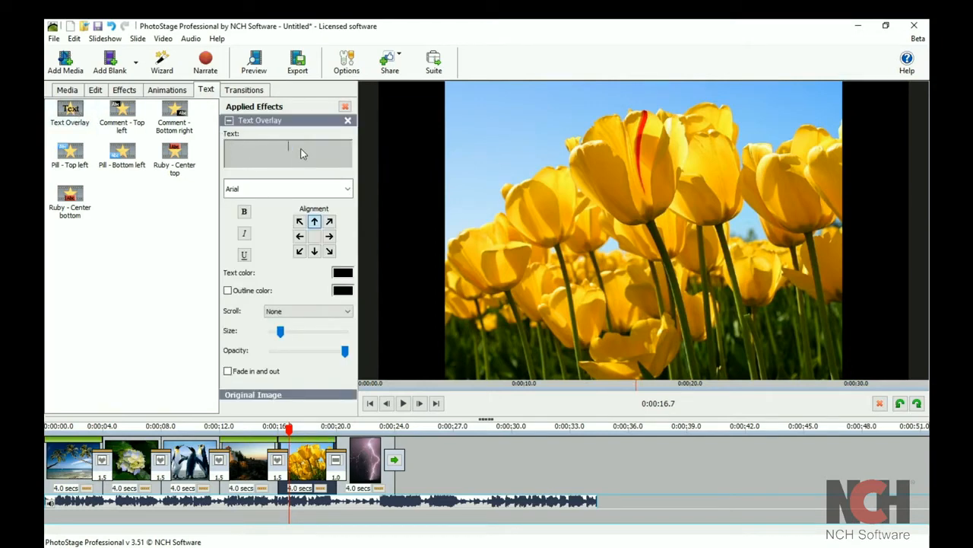
type("Flowers in the")
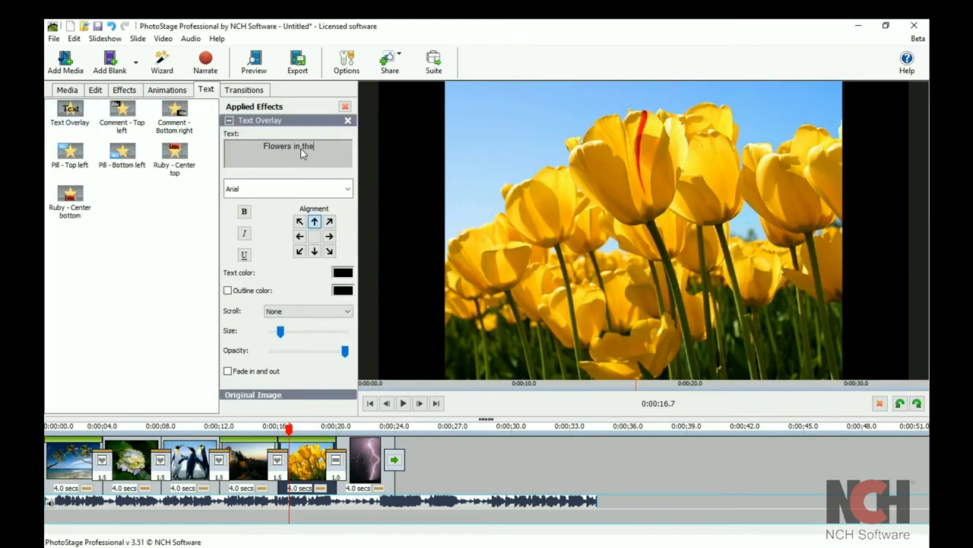
type("sunshine!")
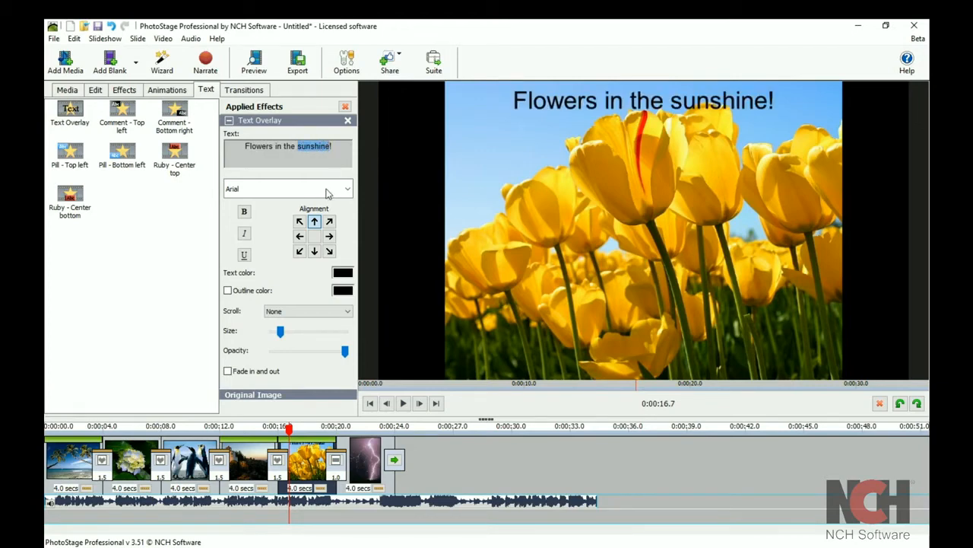
left_click(287, 188)
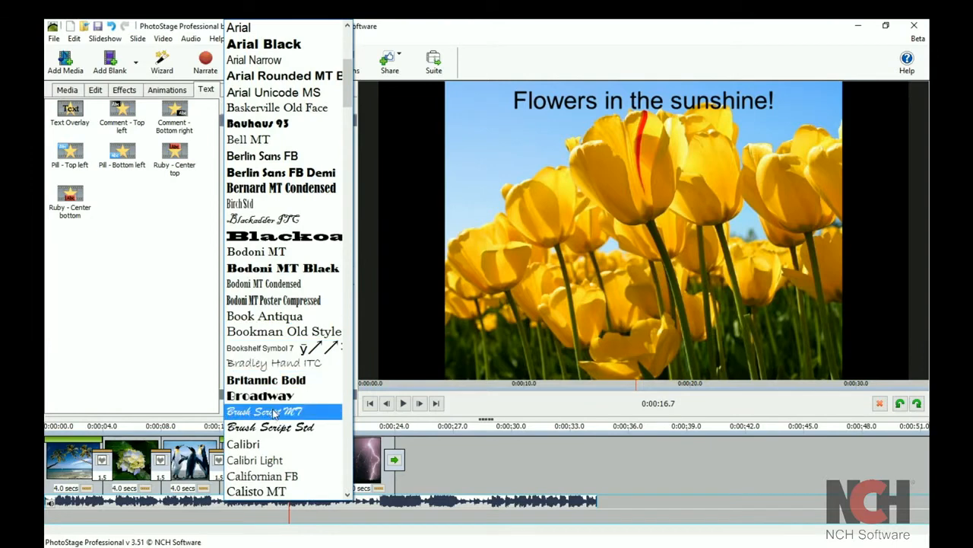
Put 'sunshine' in Brush Script MT, align the caption top-left, scroll left to right, and preview
left_click(264, 411)
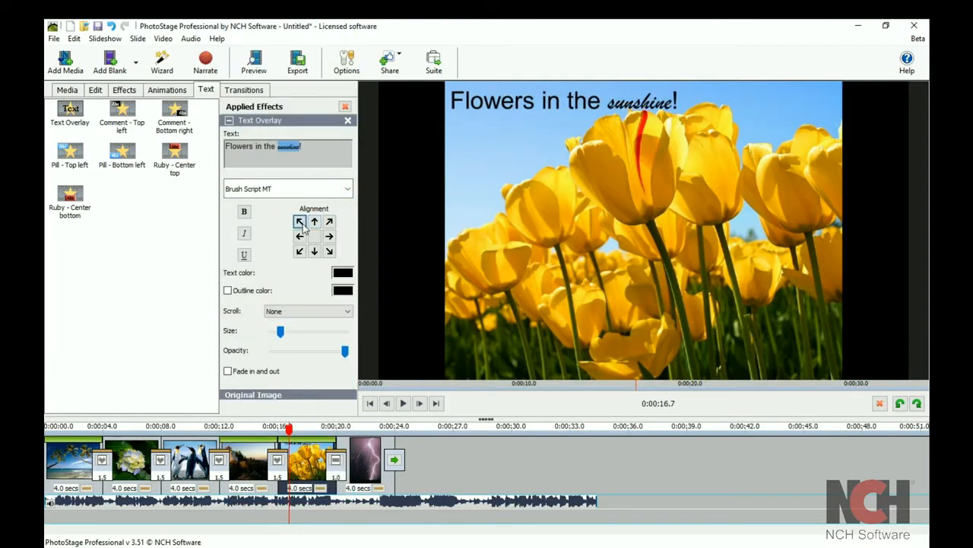
left_click(308, 311)
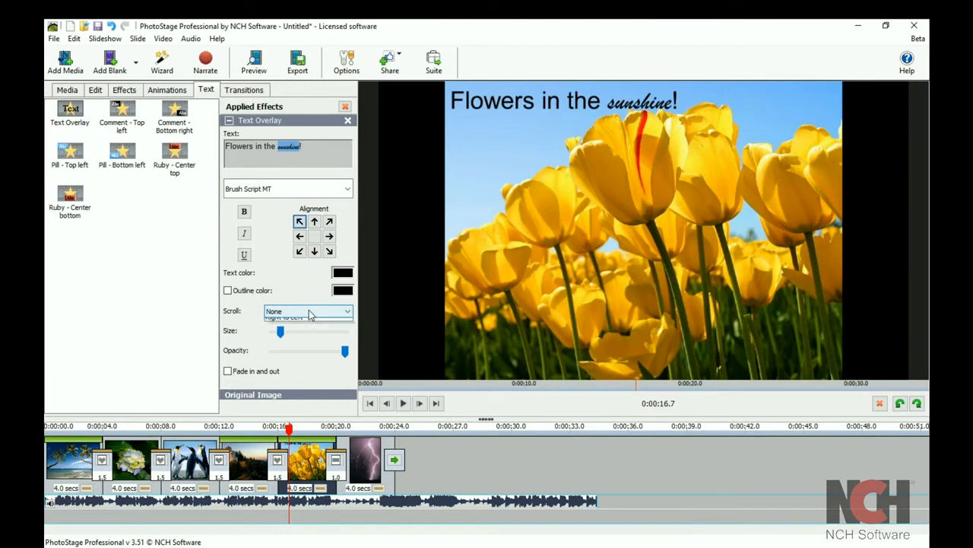
left_click(308, 311)
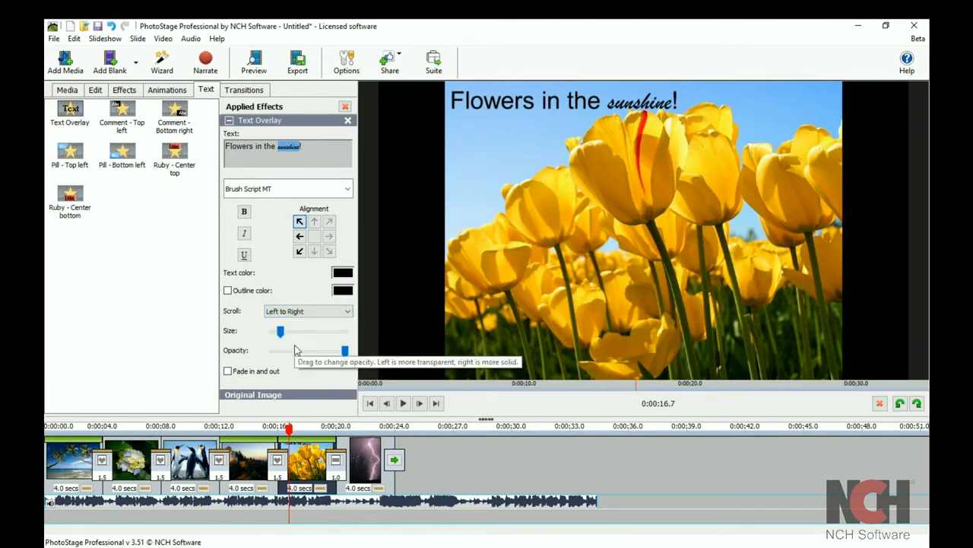
left_click(403, 403)
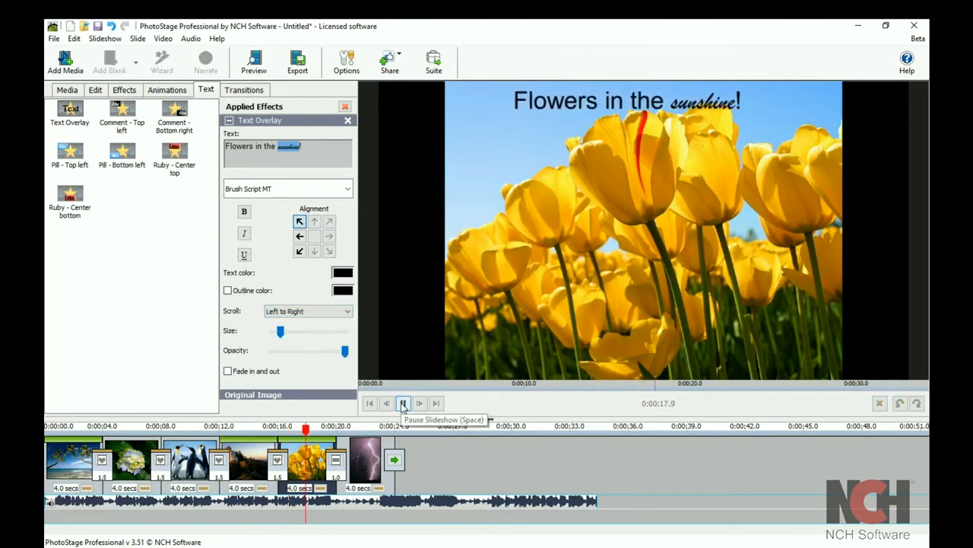
left_click(403, 403)
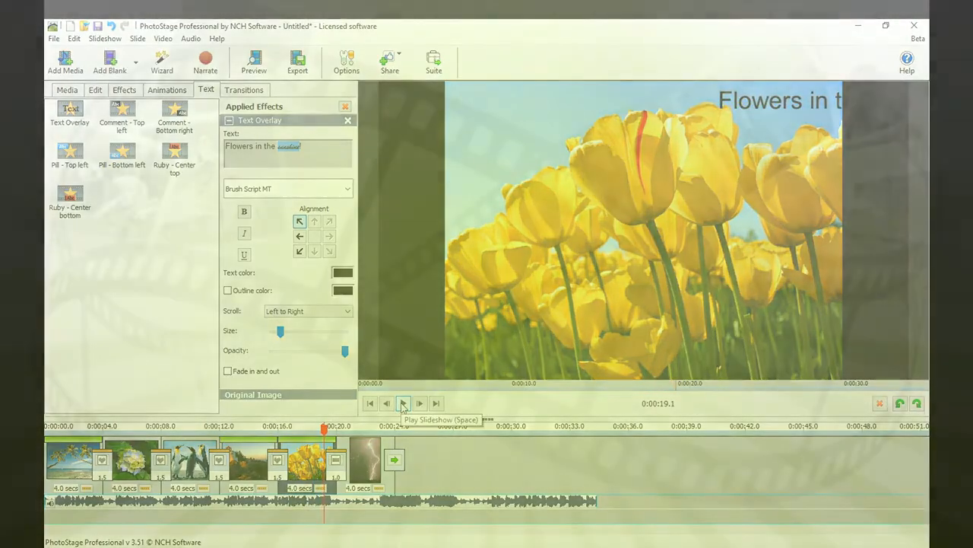